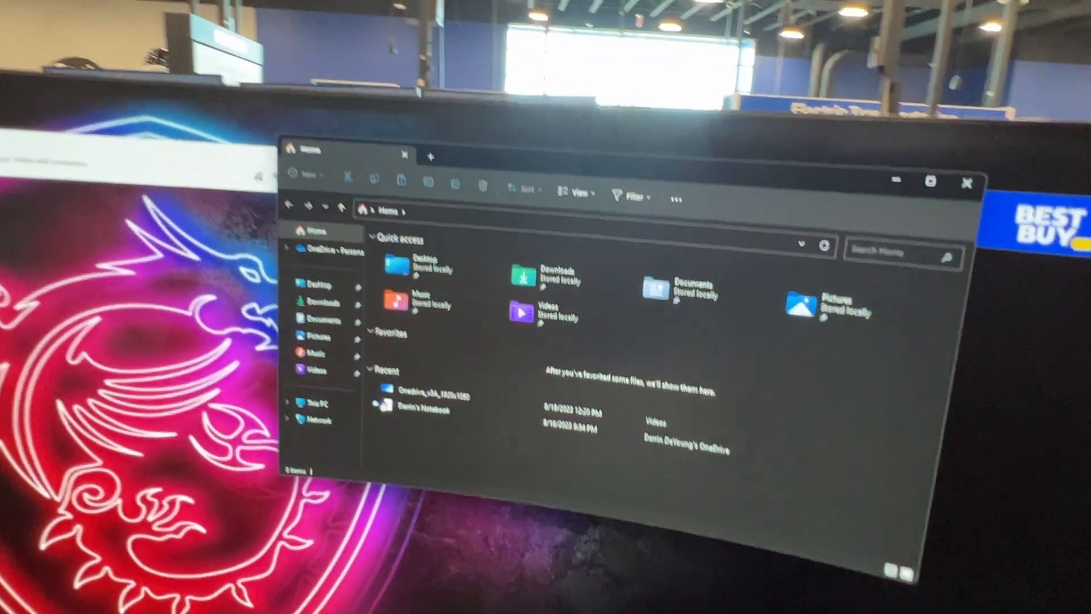
Step: From the Videos folder, play the Onedrive_v3A_1920x1080 video in Media Player
{"action": "left_click", "coordinate": [315, 365]}
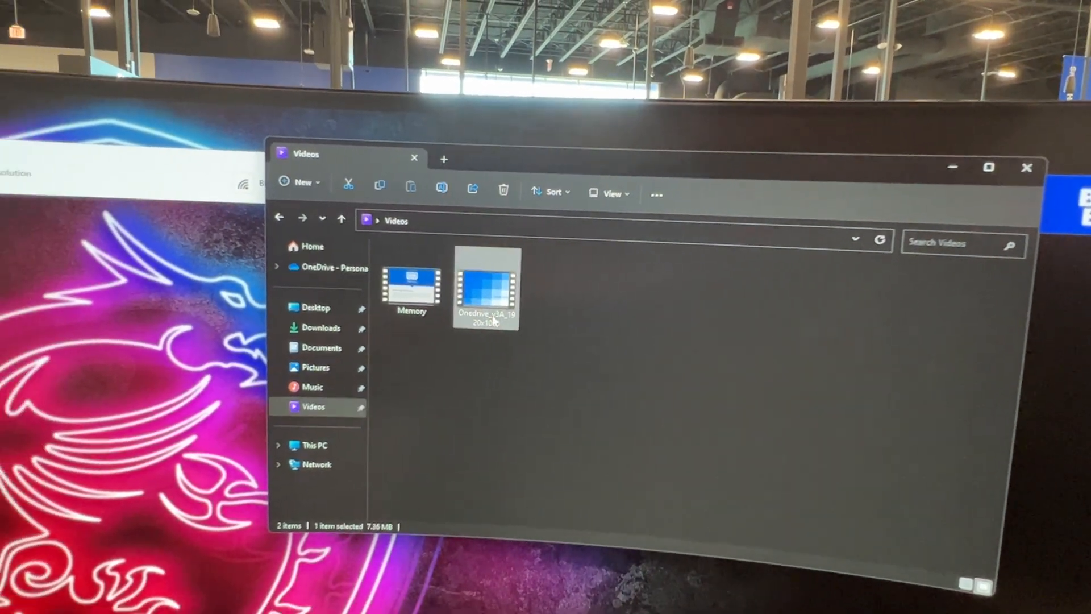
{"action": "double_click", "coordinate": [485, 282]}
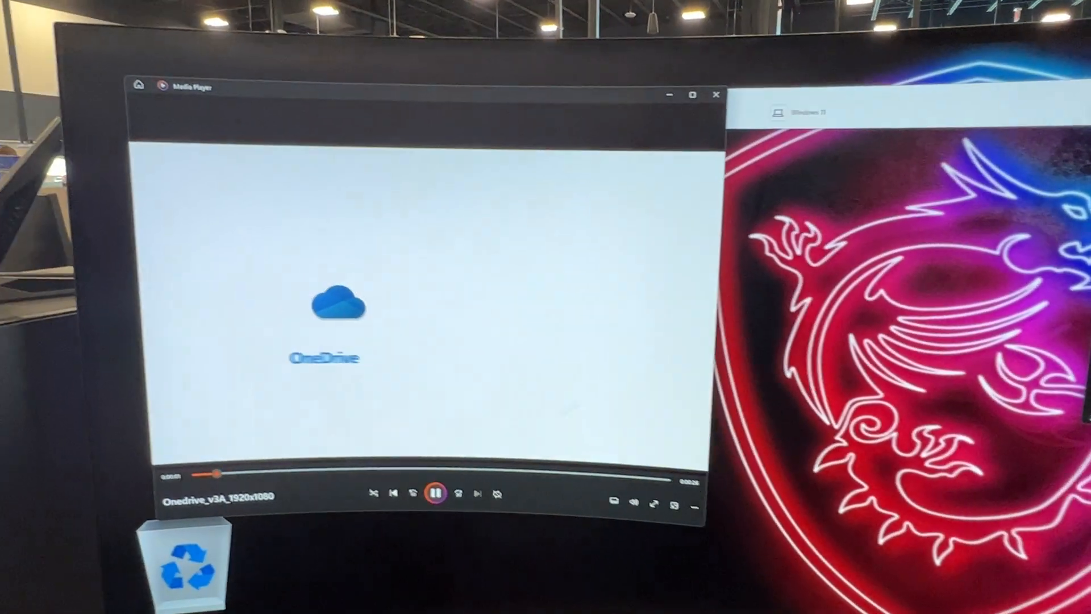